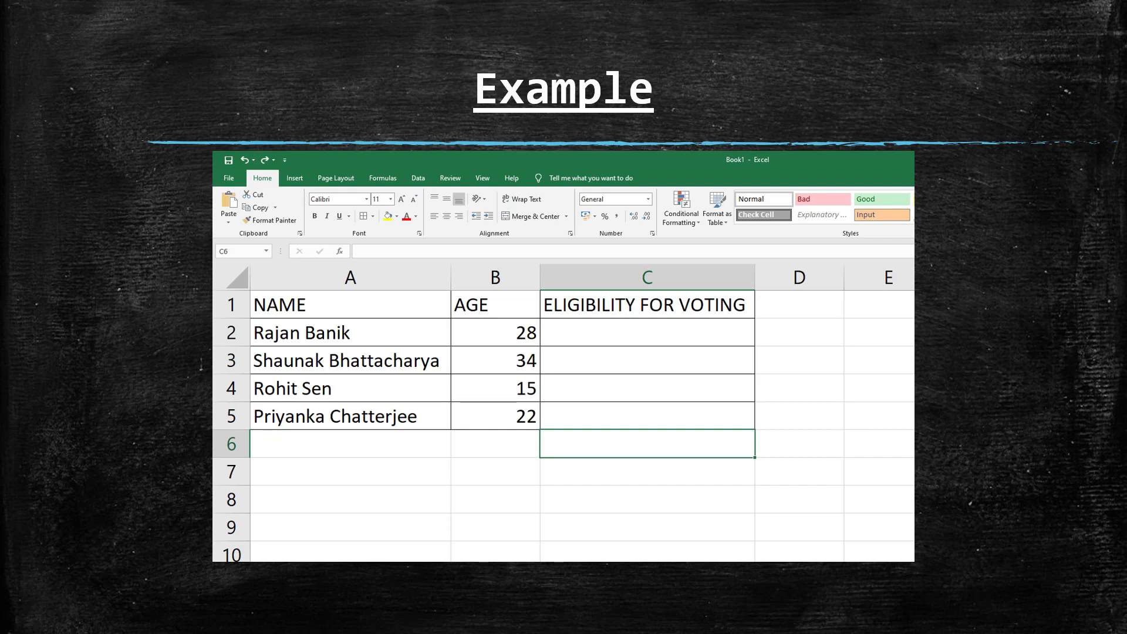
Show the example formula =IF(B2>=18,"Eligible For Voting","Not Eligible For Voting") on the slide.
{"action": "type", "text": "=IF(B2>=18,\"Eligible For Voting\",\"Not Eligible For Voting\")"}
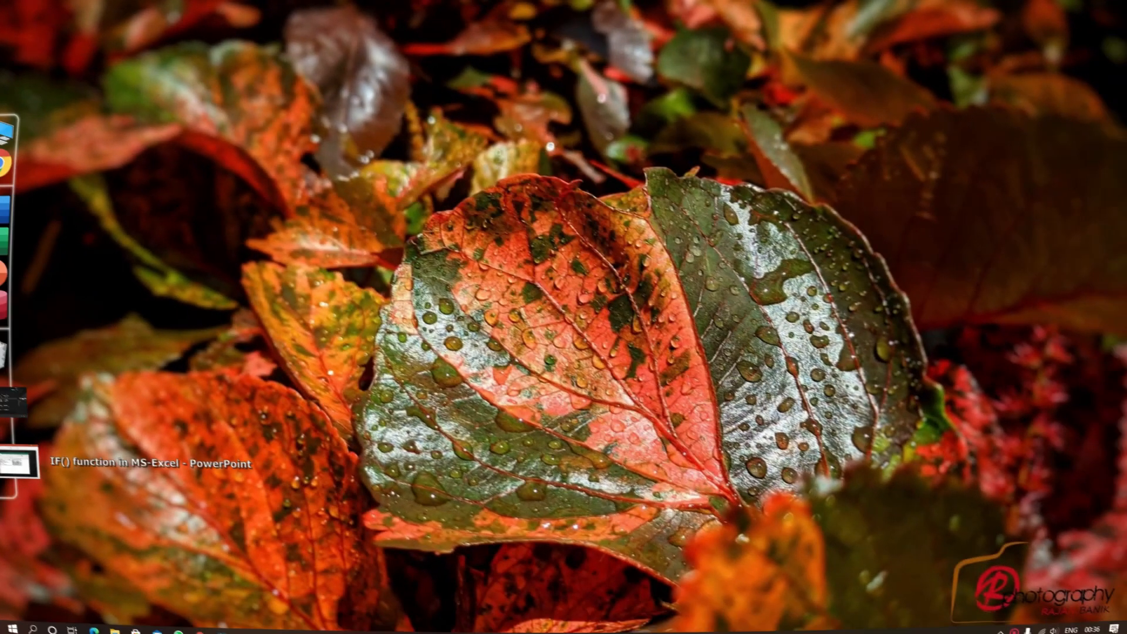
Enter the ELIGIBILITY heading and the name SOURAV BISW in the blank workbook.
{"action": "left_click", "coordinate": [249, 624]}
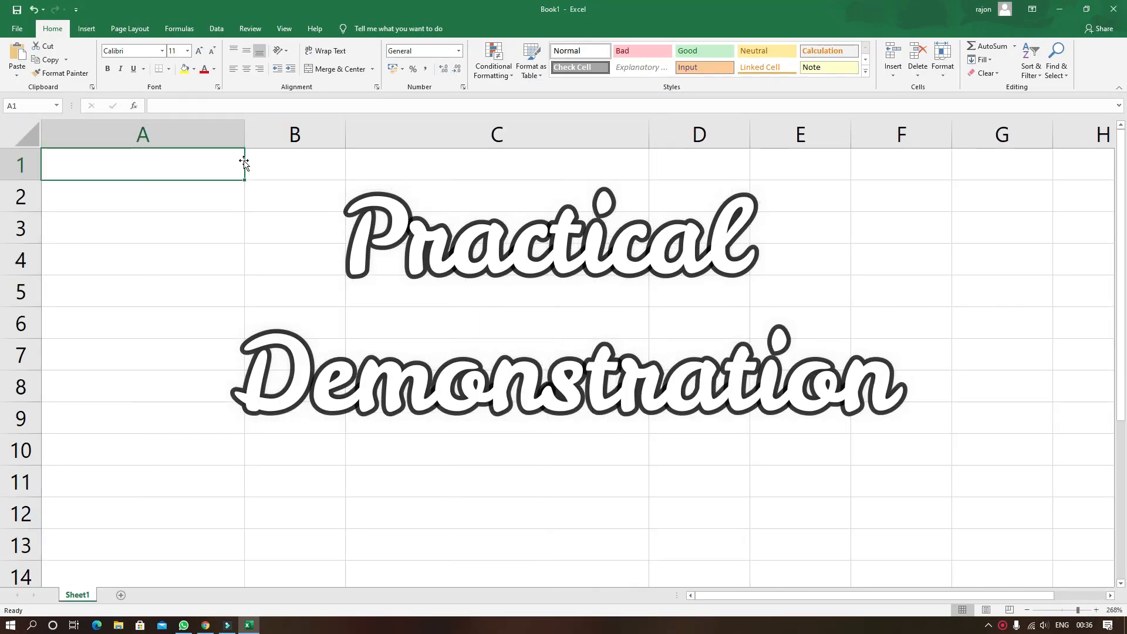
{"action": "type", "text": "ELIGIBILITY"}
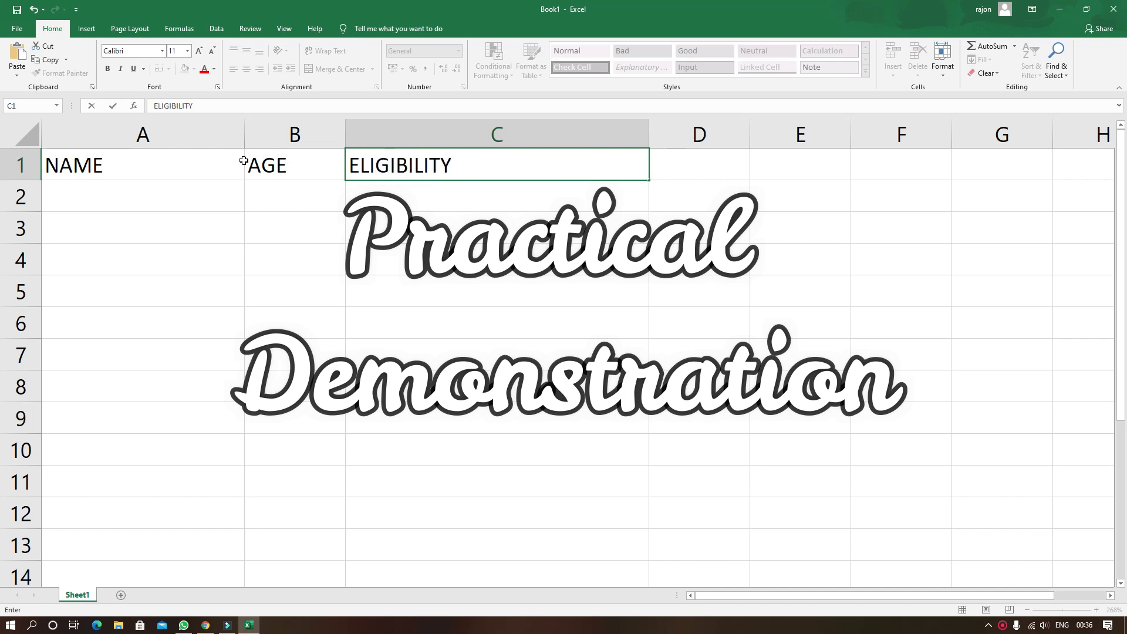
{"action": "type", "text": "SOURAV BISWAS"}
{"action": "left_click", "coordinate": [295, 228]}
{"action": "type", "text": "15"}
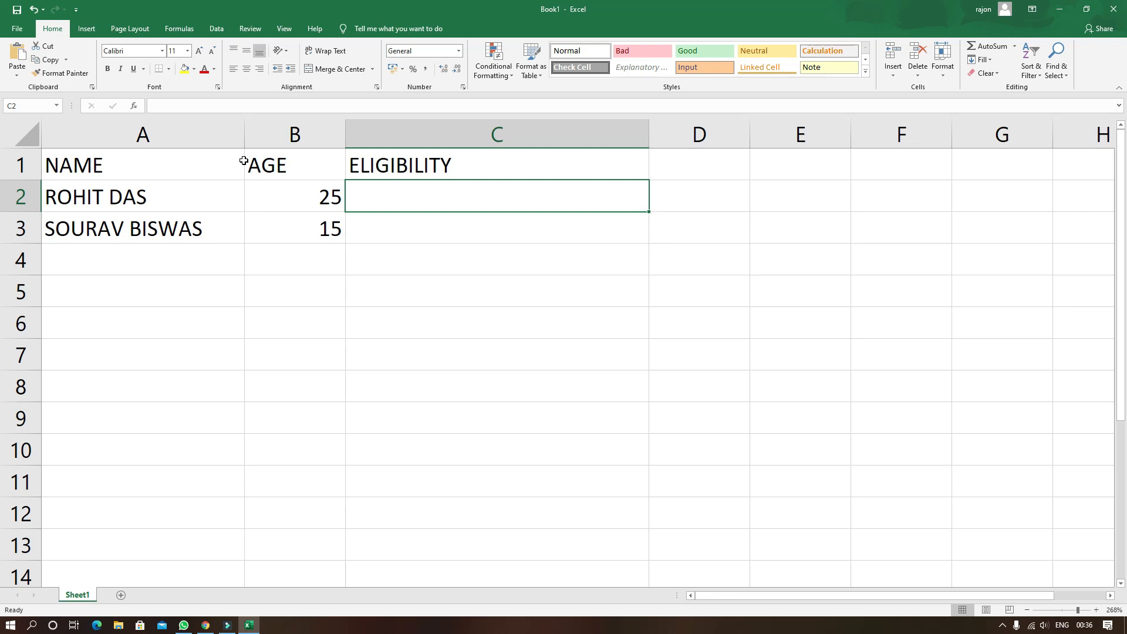
Enter =IF(B2>=18,"ELIGIBLE","NOT ELIGIBLE") in C2 using B2 as the age reference.
{"action": "type", "text": "="}
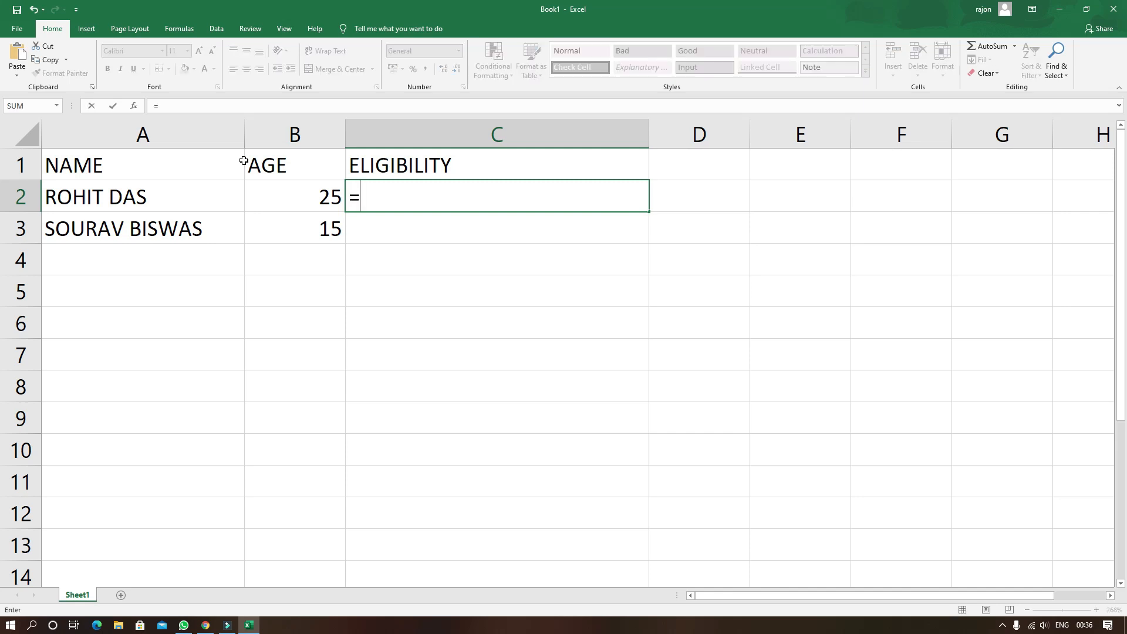
{"action": "type", "text": "IF("}
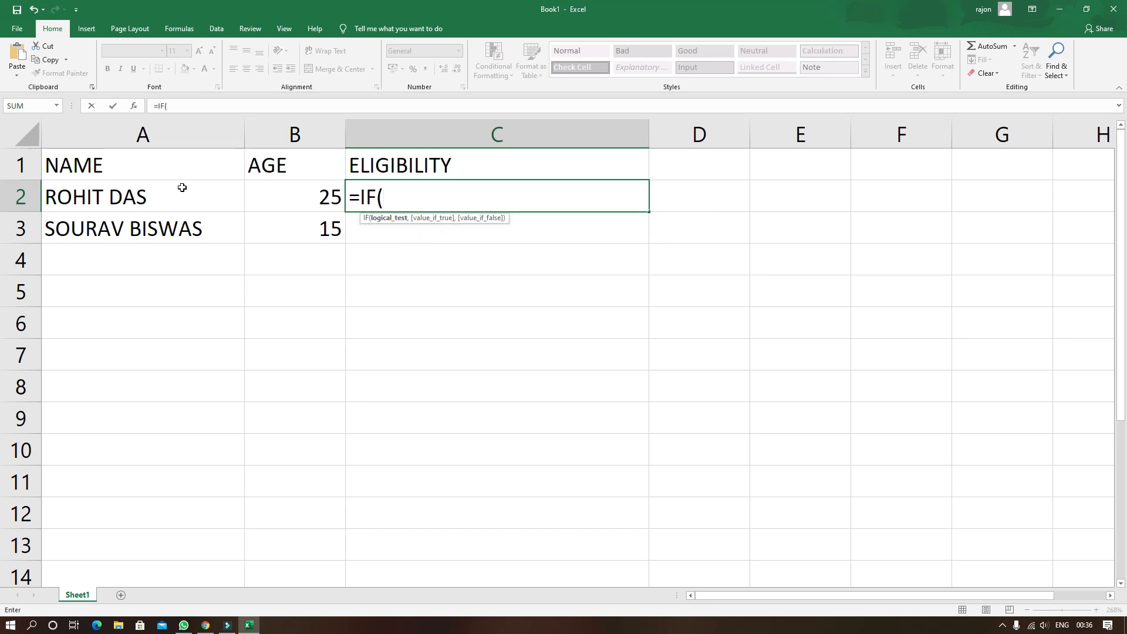
{"action": "left_click", "coordinate": [293, 196]}
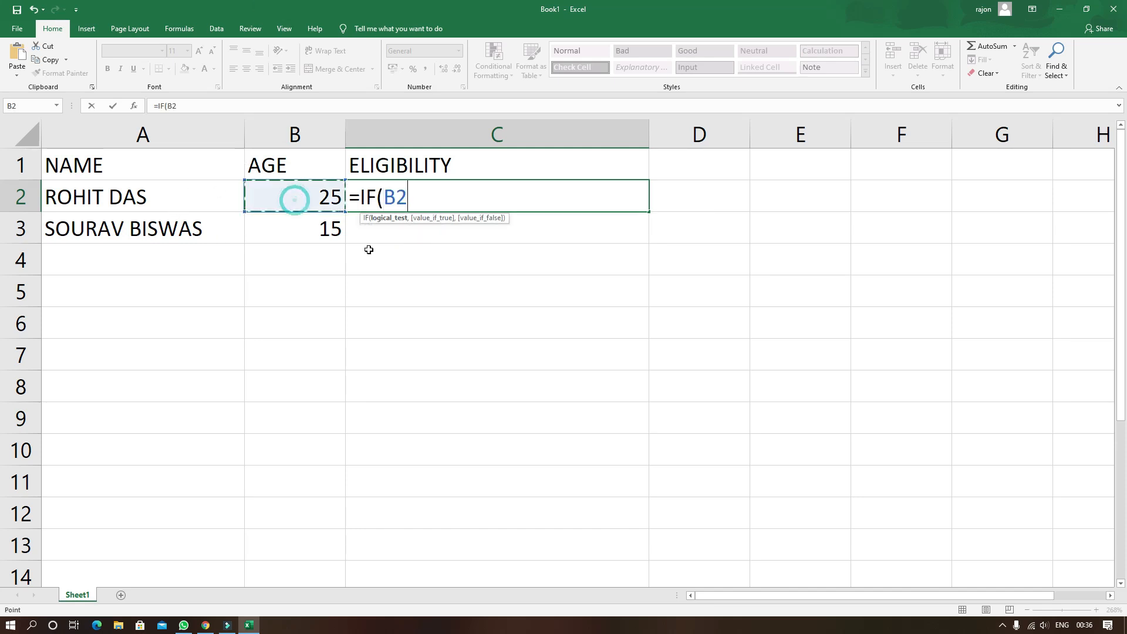
{"action": "type", "text": ">="}
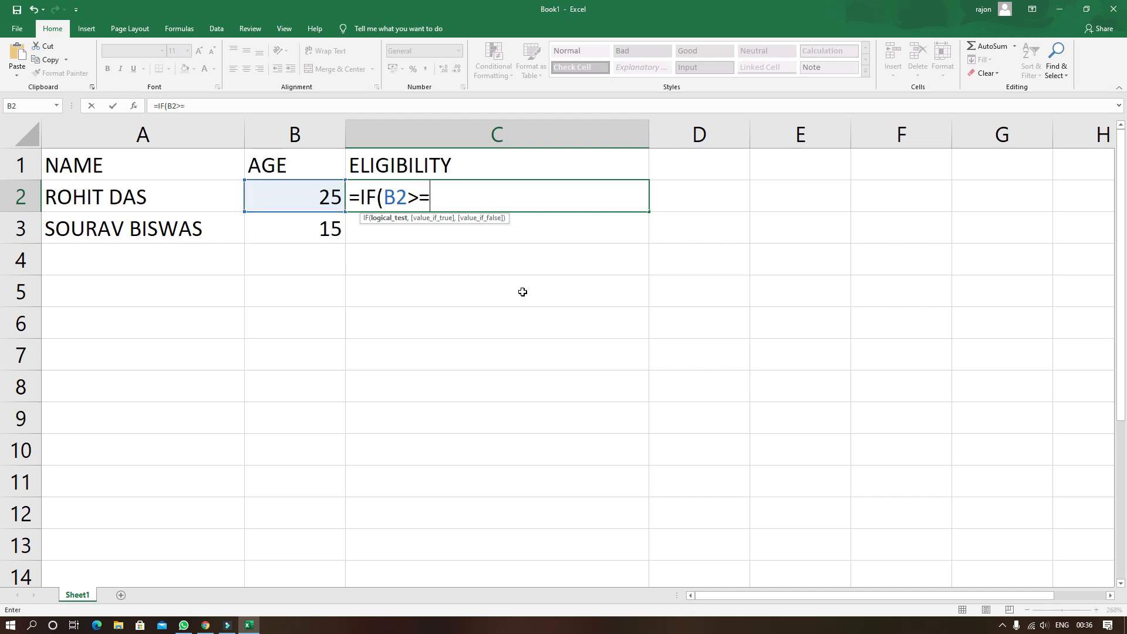
{"action": "type", "text": "18"}
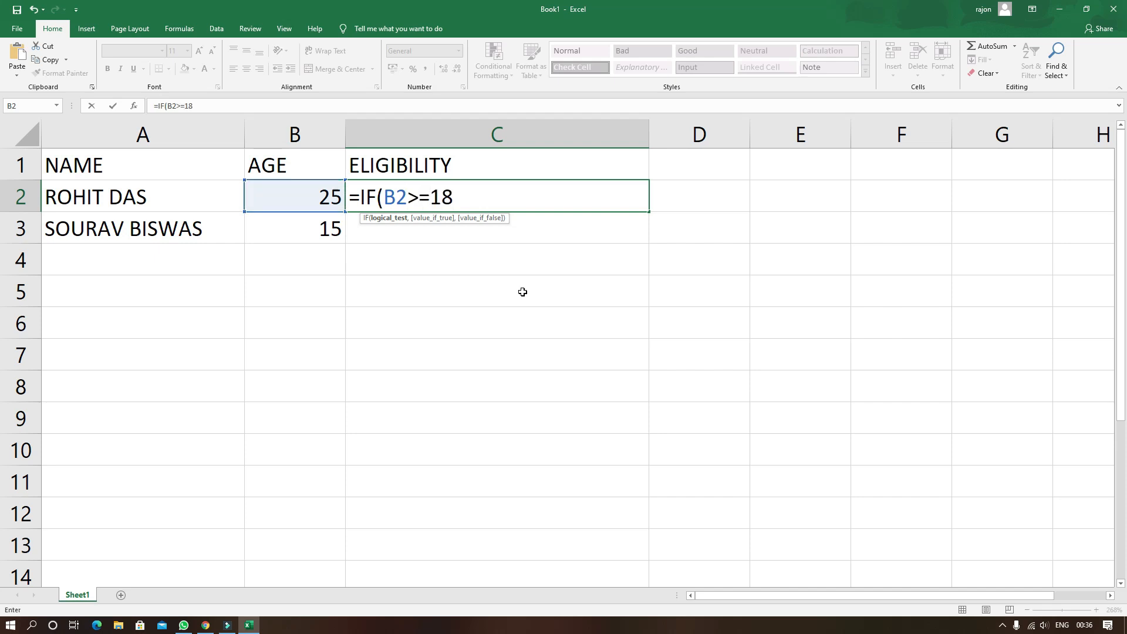
{"action": "type", "text": ","}
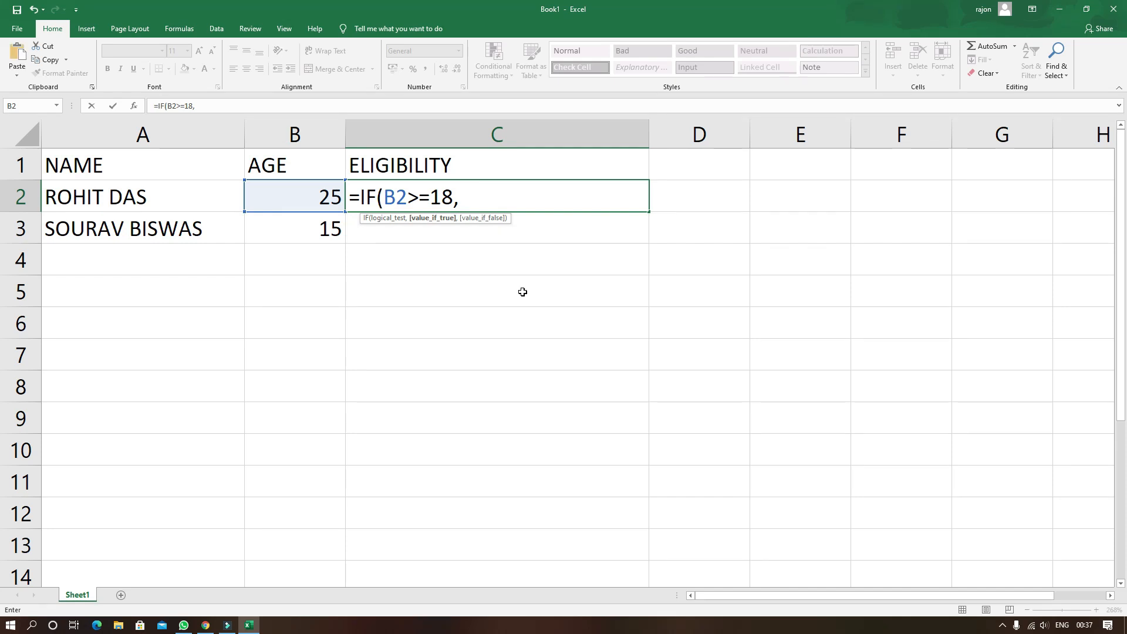
{"action": "type", "text": "\"E"}
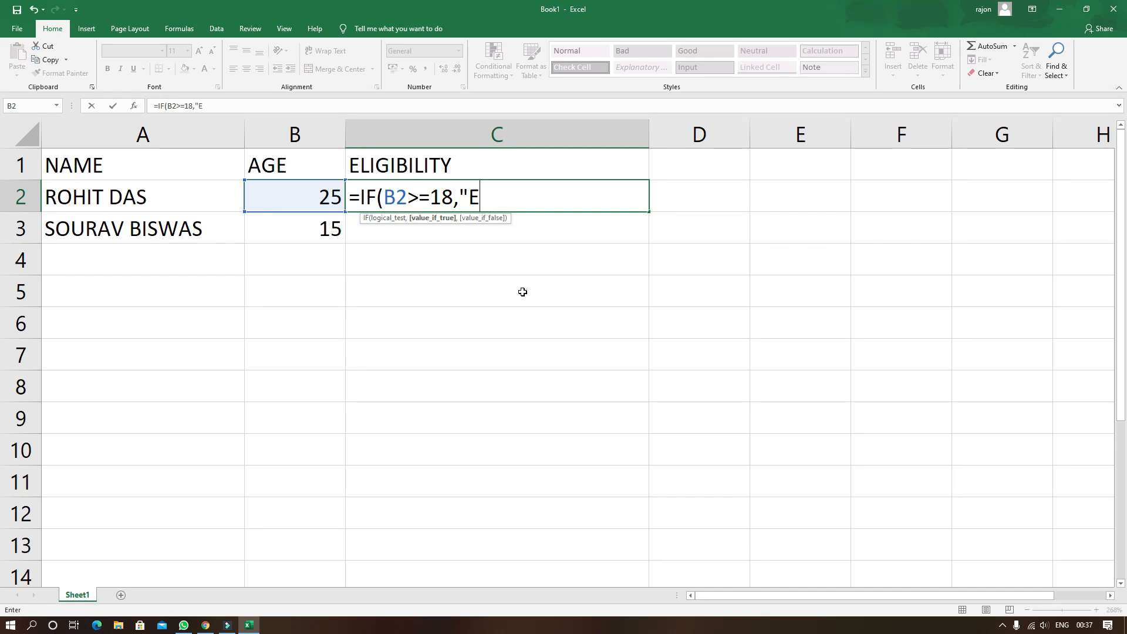
{"action": "type", "text": "LIGIBLE"}
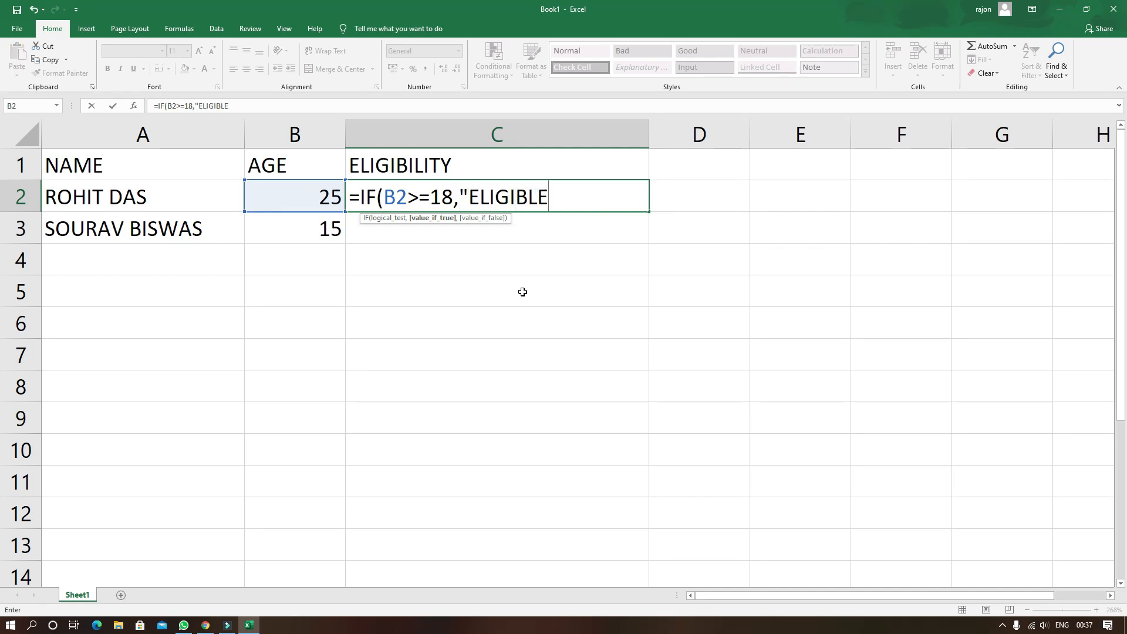
{"action": "type", "text": "\","}
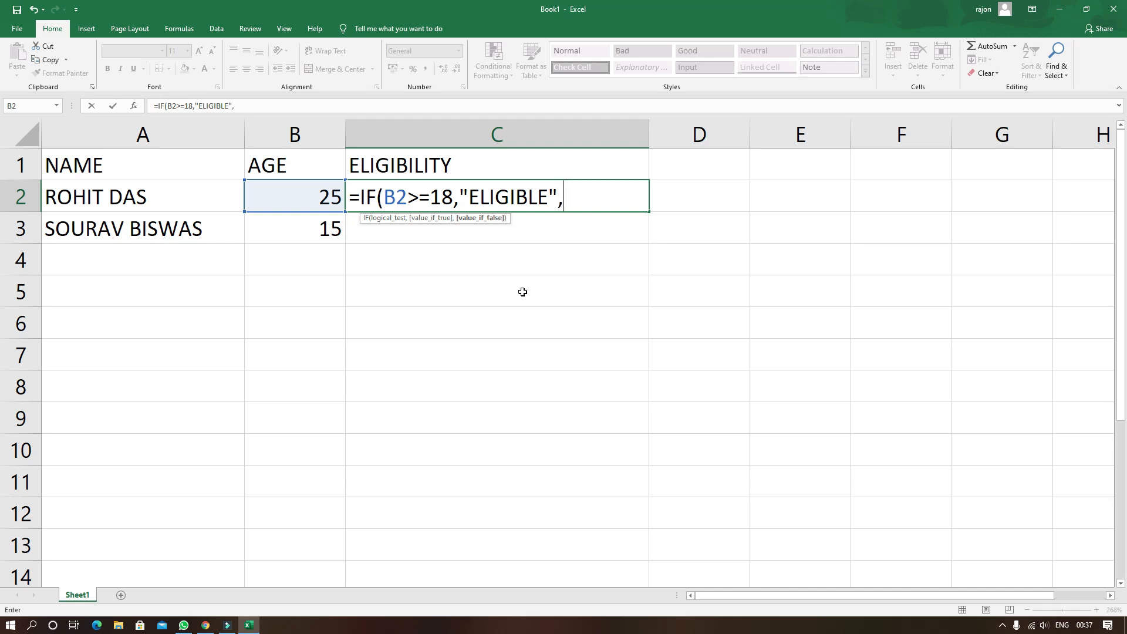
{"action": "type", "text": "\"NOT EL"}
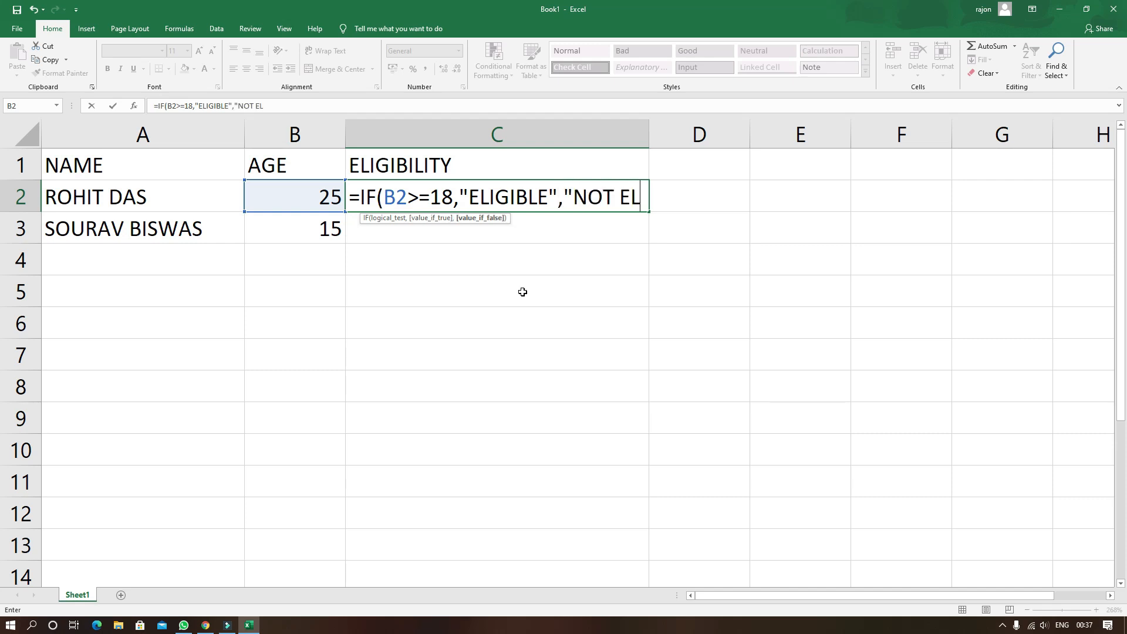
{"action": "type", "text": "IGIBLE"}
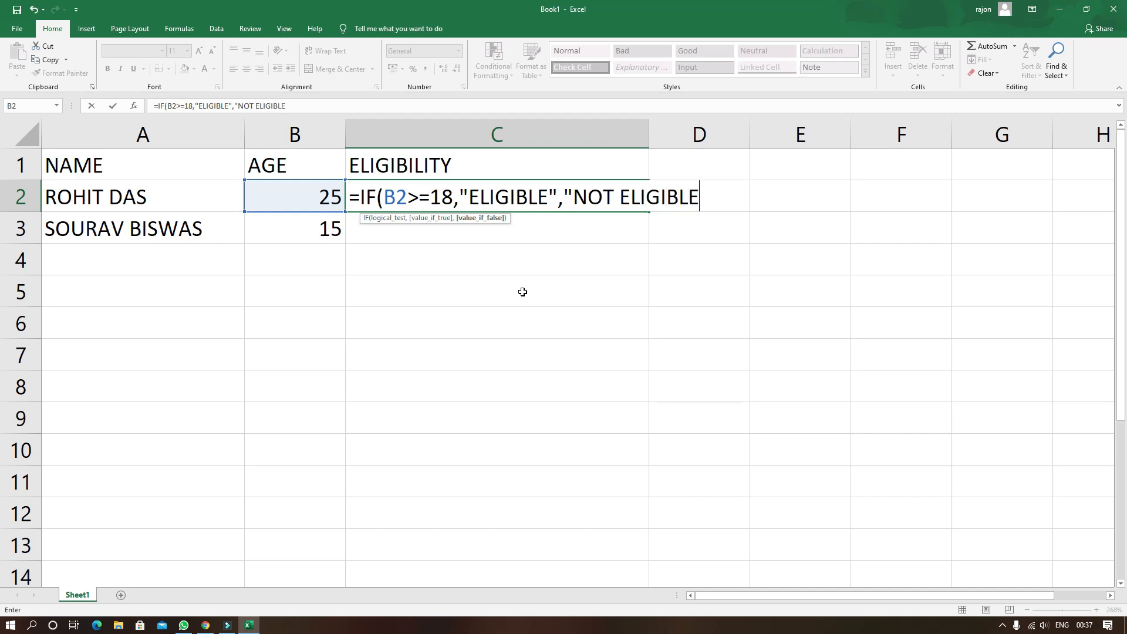
{"action": "type", "text": "\")"}
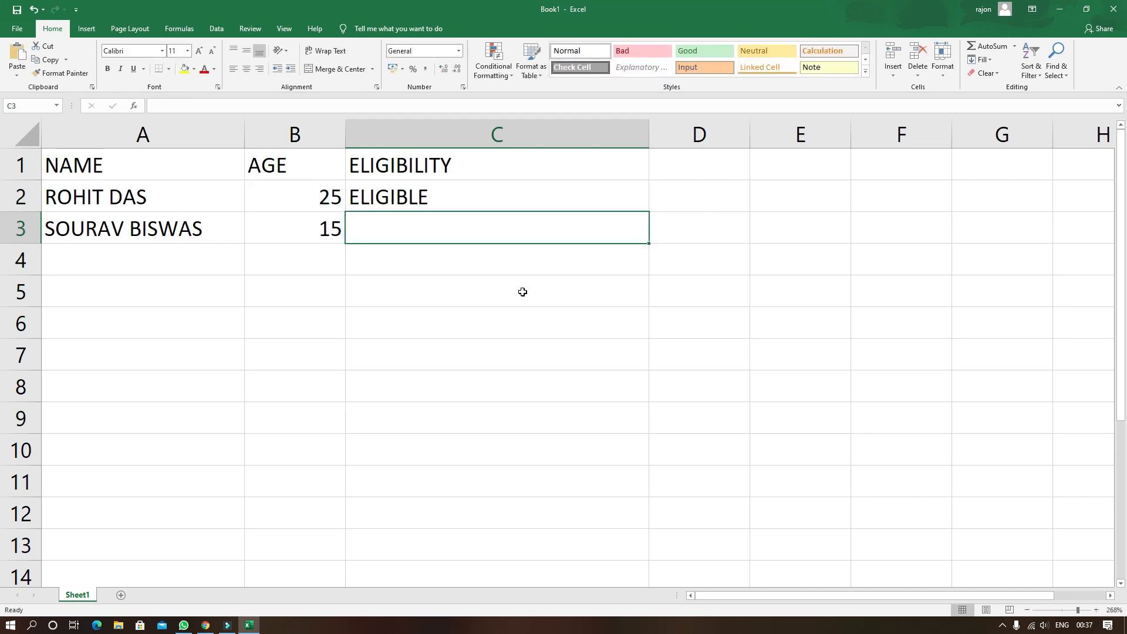
Fill the second person's eligibility result and move to Sheet2's employee salary table.
{"action": "left_click", "coordinate": [509, 197]}
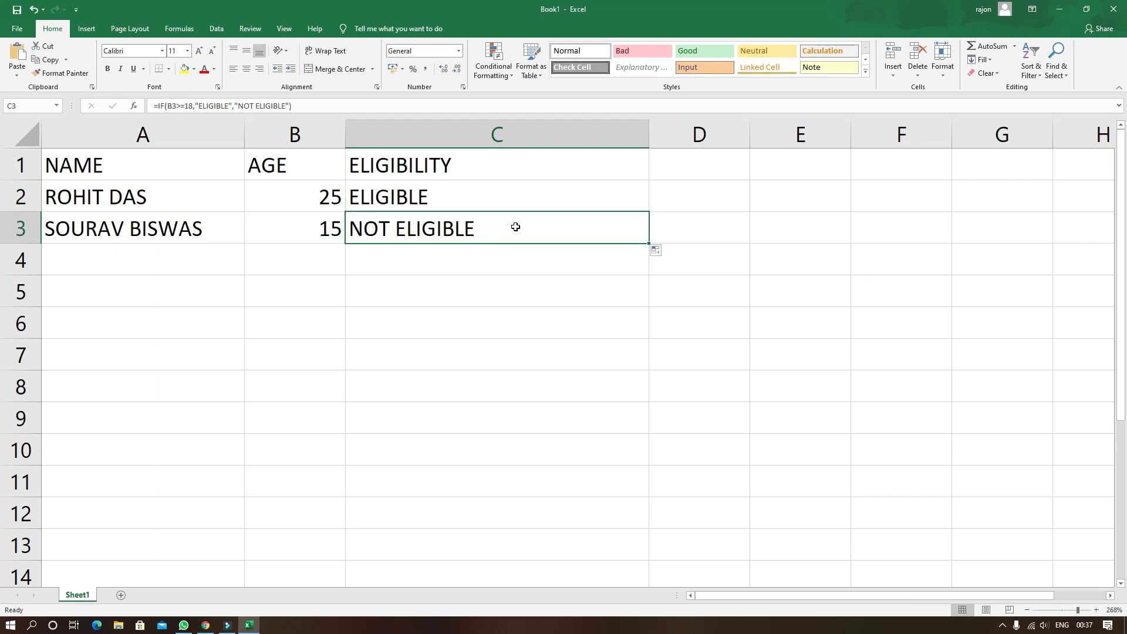
{"action": "left_click", "coordinate": [114, 595]}
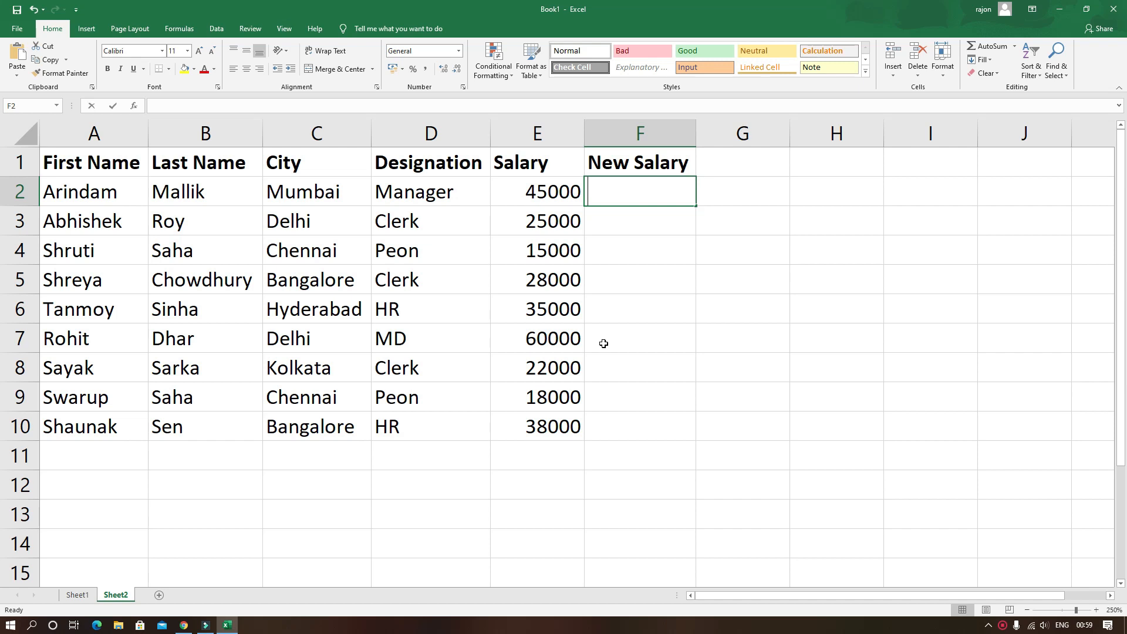
Enter =IF(E2>=25000,E2*1.1,E2*1.05) in F2, giving 49500 for the first employee.
{"action": "type", "text": "="}
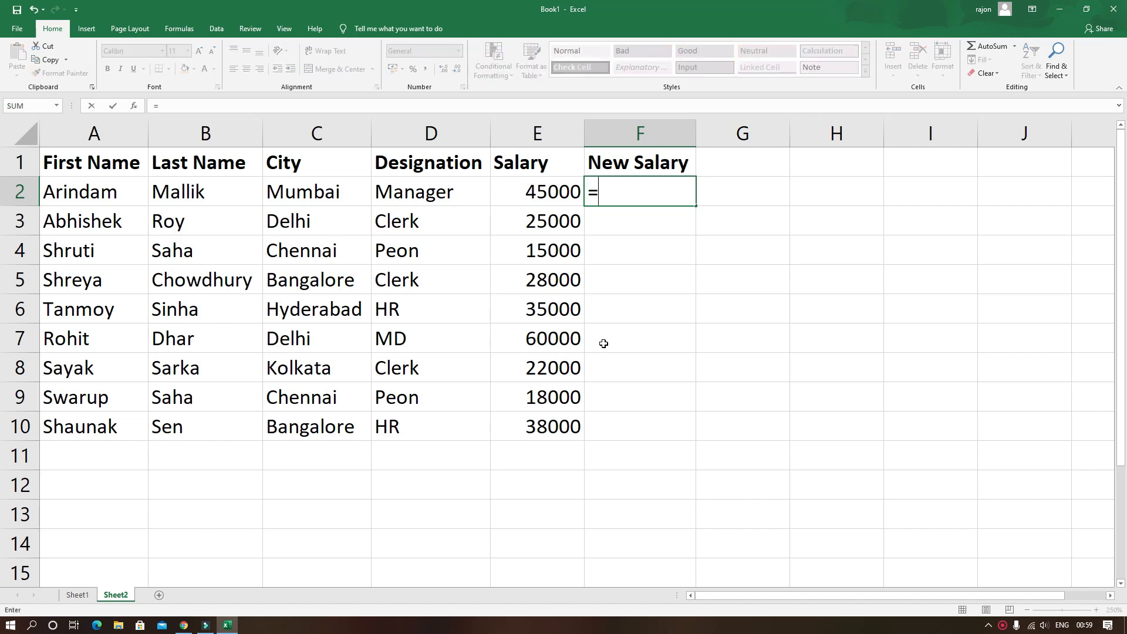
{"action": "type", "text": "i"}
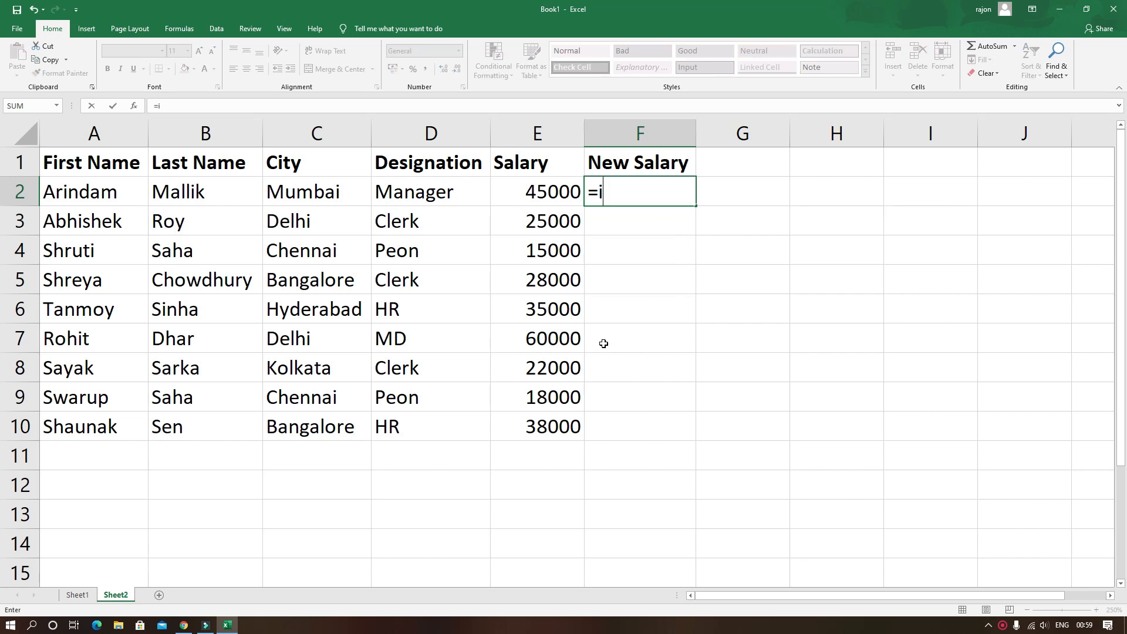
{"action": "type", "text": "F"}
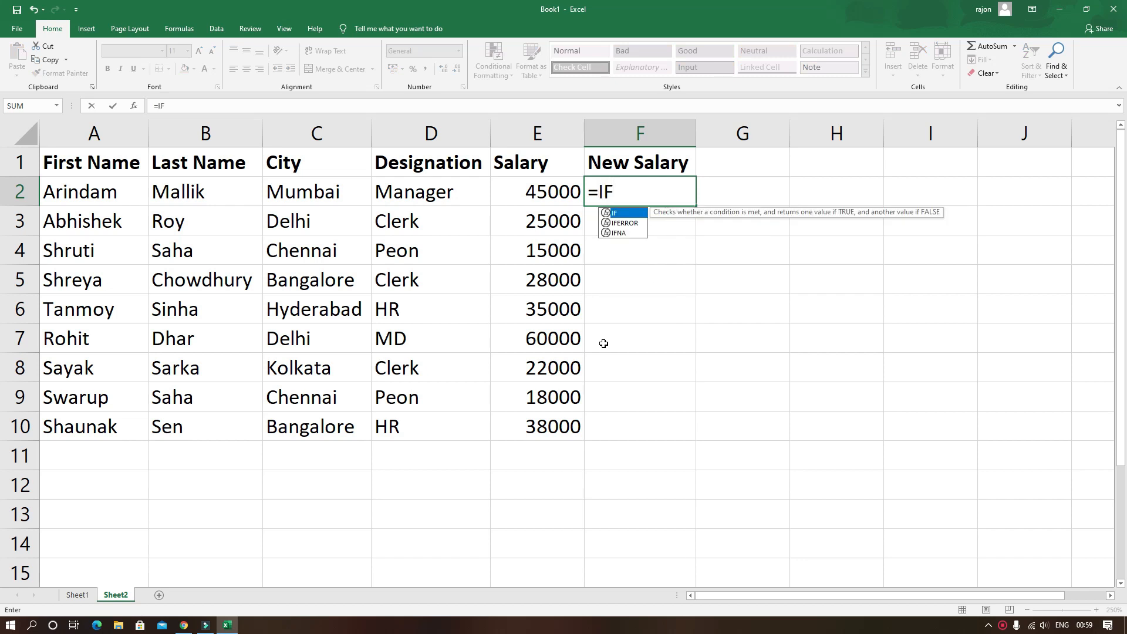
{"action": "left_click", "coordinate": [537, 191]}
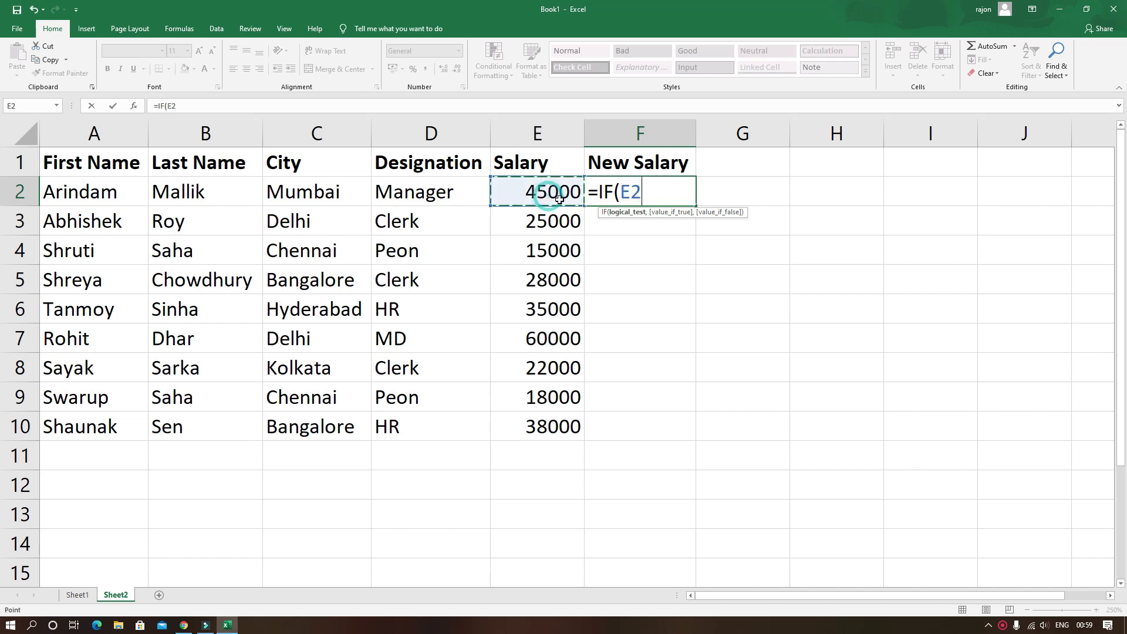
{"action": "type", "text": ">2"}
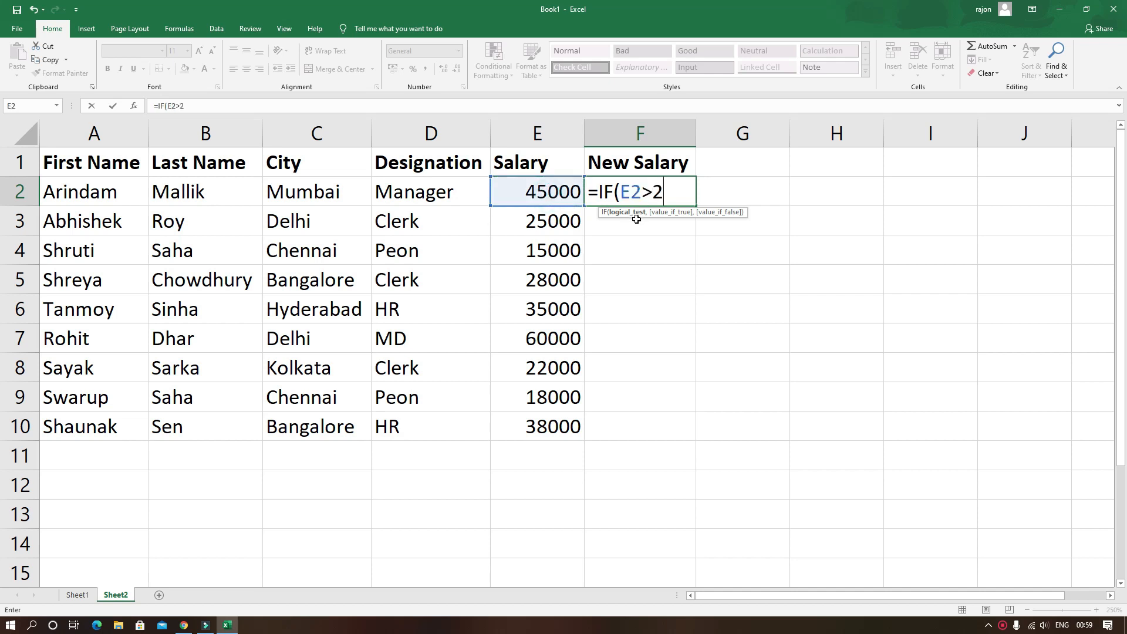
{"action": "type", "text": "=2500"}
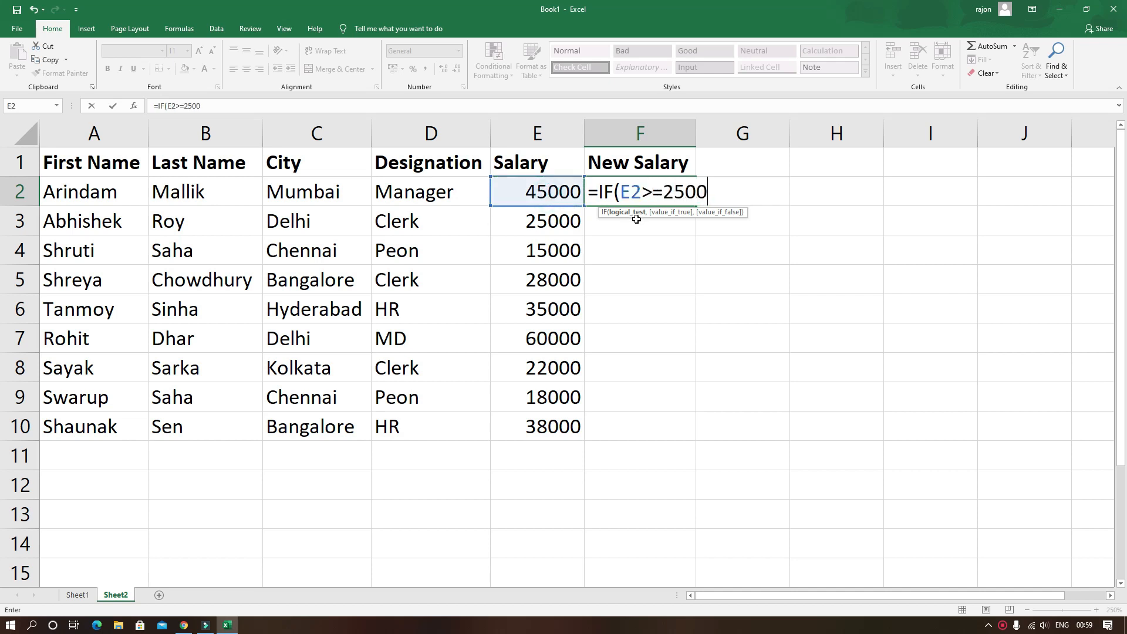
{"action": "type", "text": "0,"}
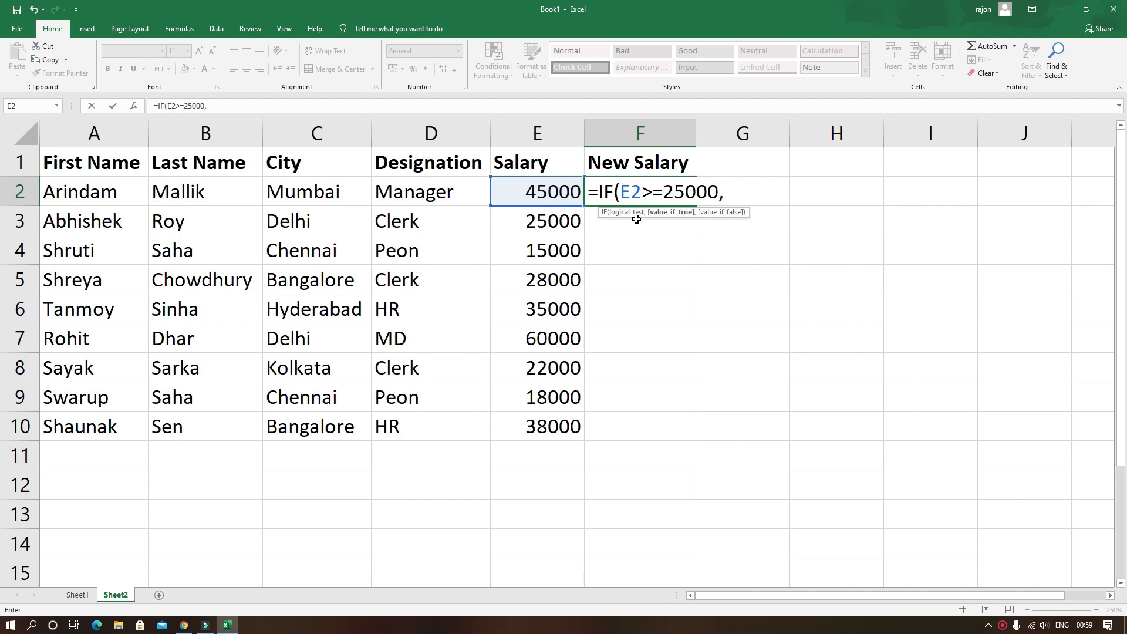
{"action": "left_click", "coordinate": [535, 192]}
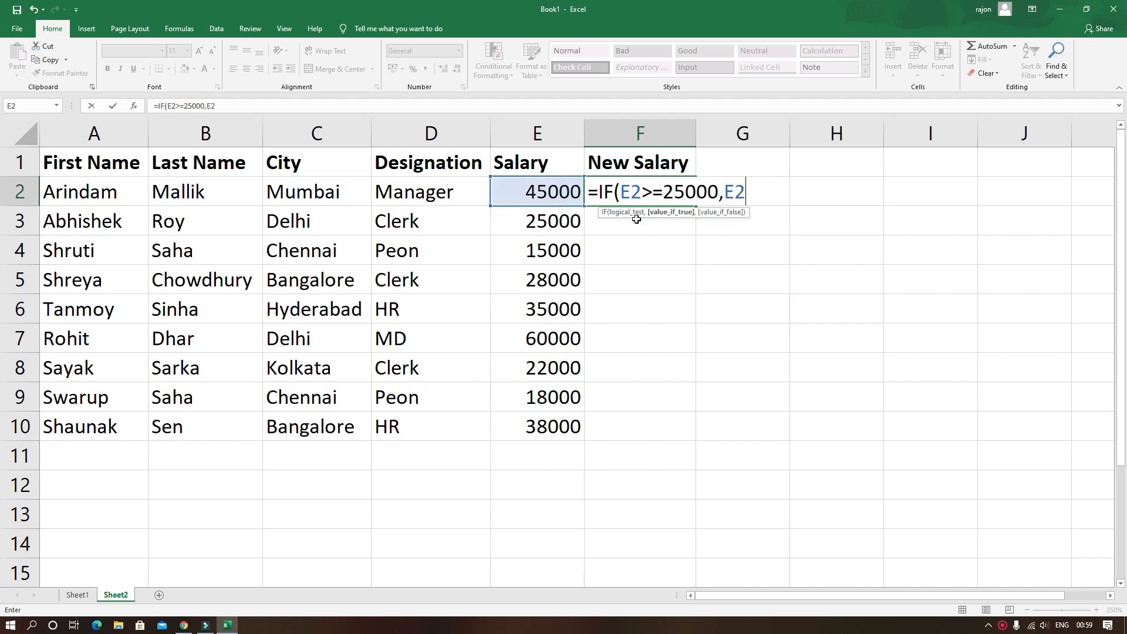
{"action": "type", "text": "*"}
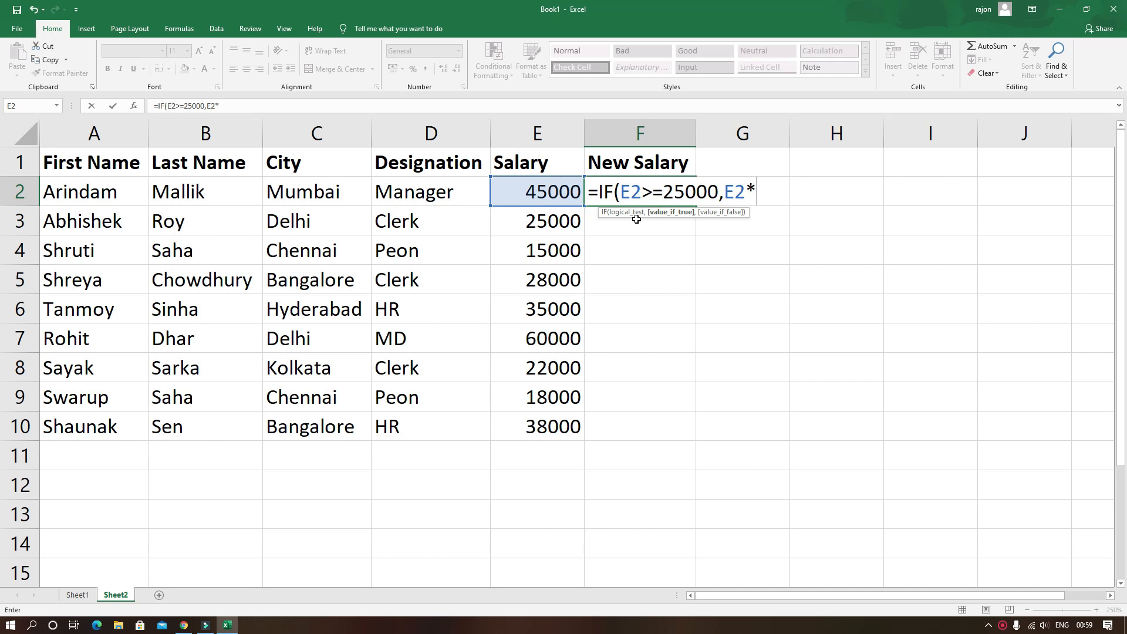
{"action": "type", "text": "1"}
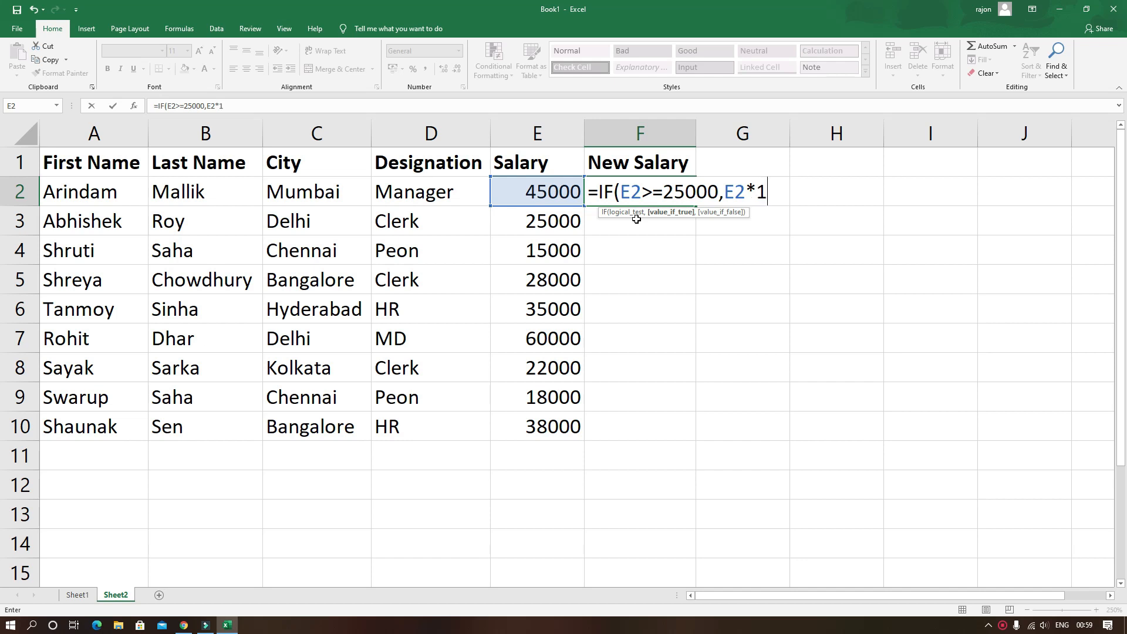
{"action": "type", "text": ".1,"}
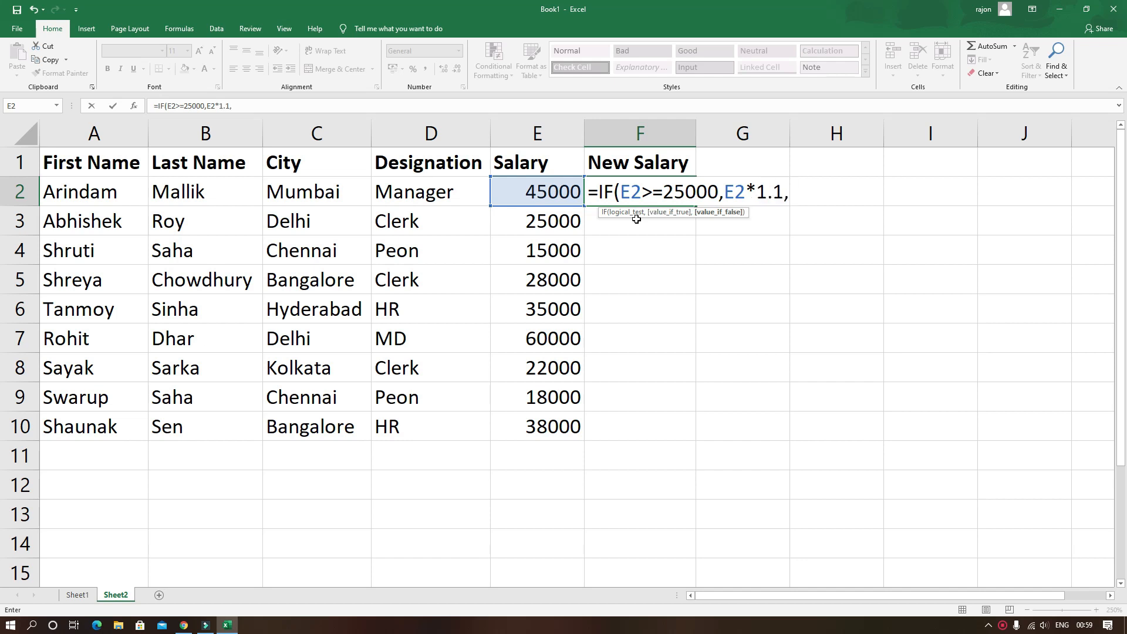
{"action": "type", "text": "E2*1"}
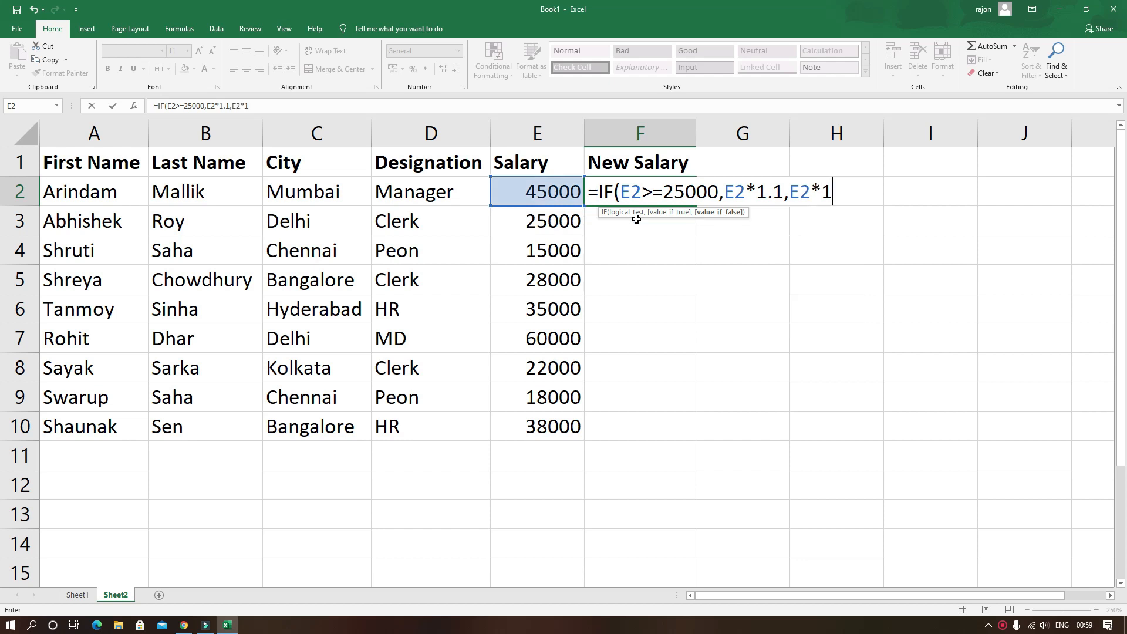
{"action": "type", "text": ".05)"}
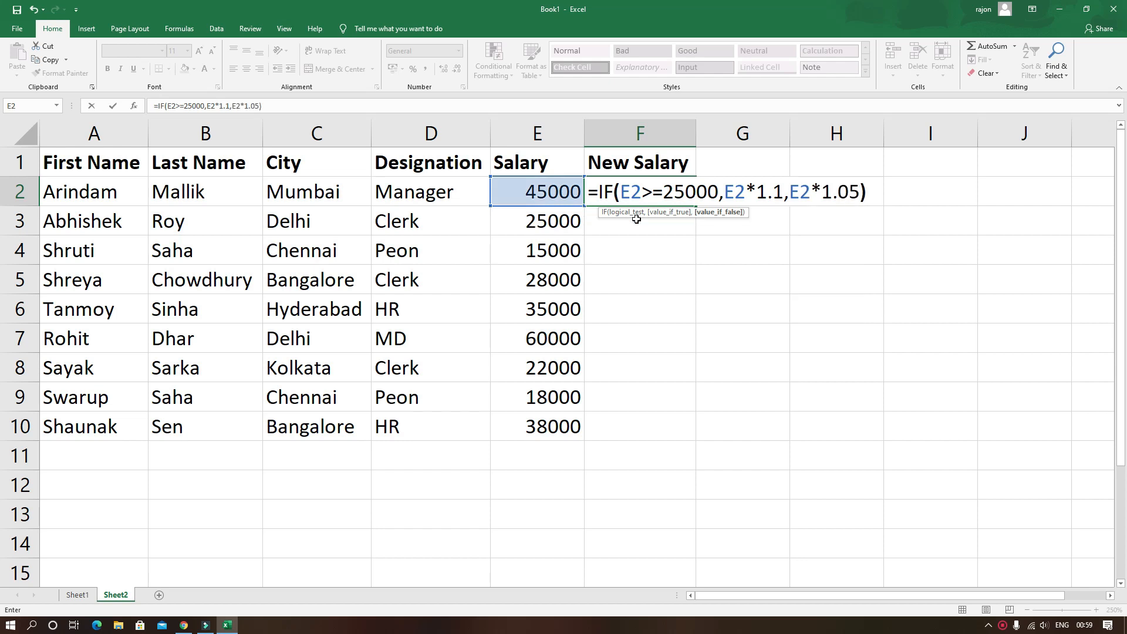
{"action": "key", "text": "enter"}
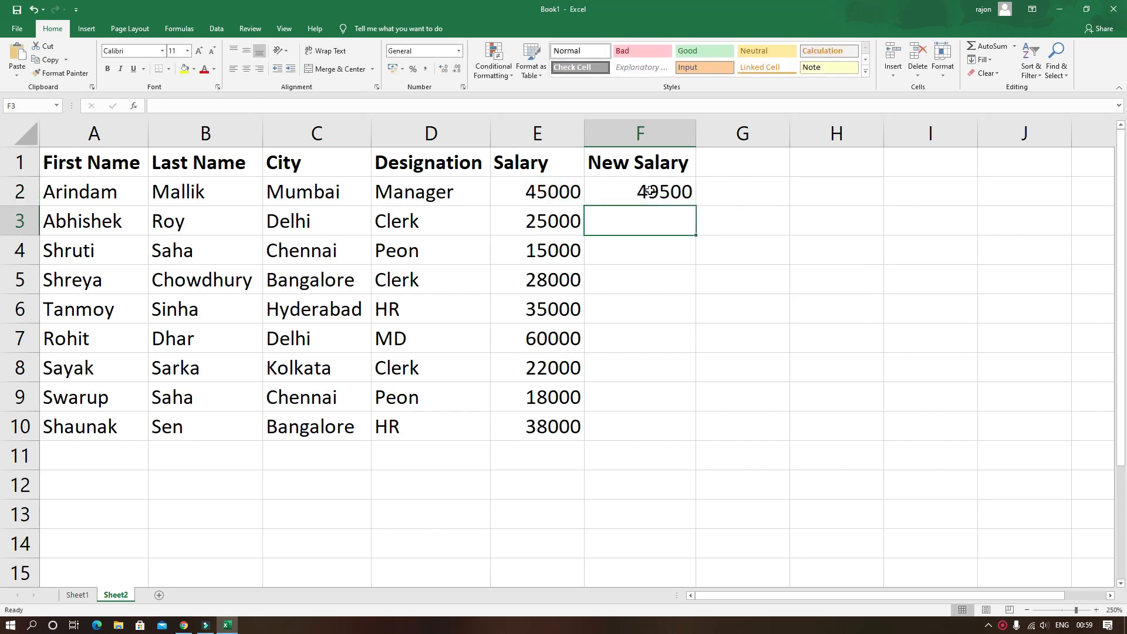
Fill the New Salary formula from F2 down to row 10.
{"action": "left_click", "coordinate": [639, 192]}
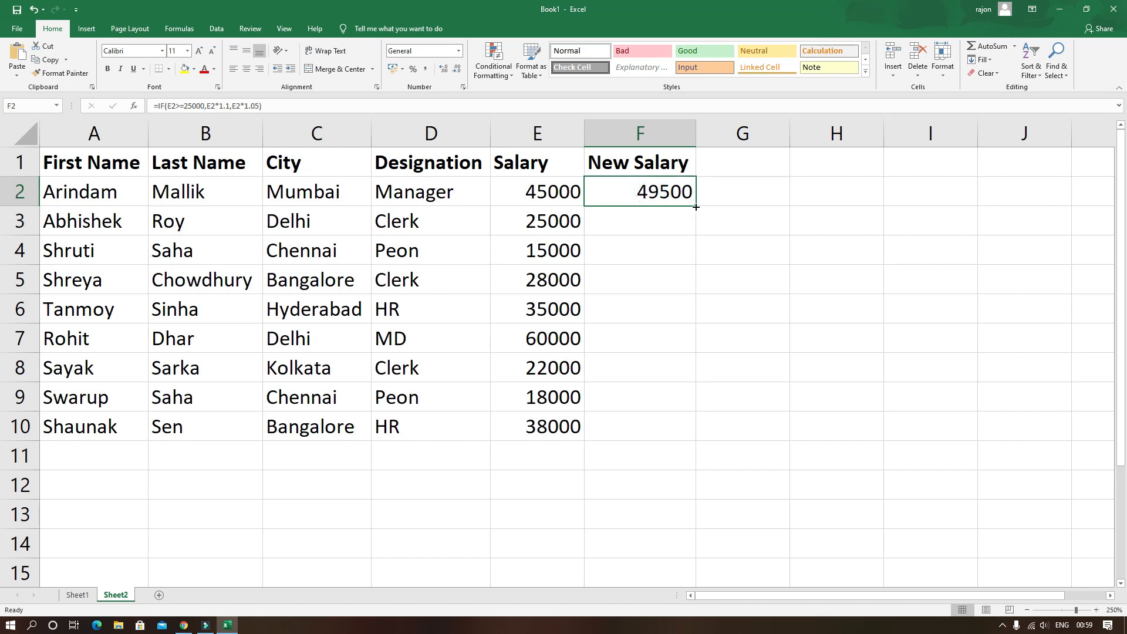
{"action": "left_click_drag", "start_coordinate": [693, 207], "coordinate": [683, 437]}
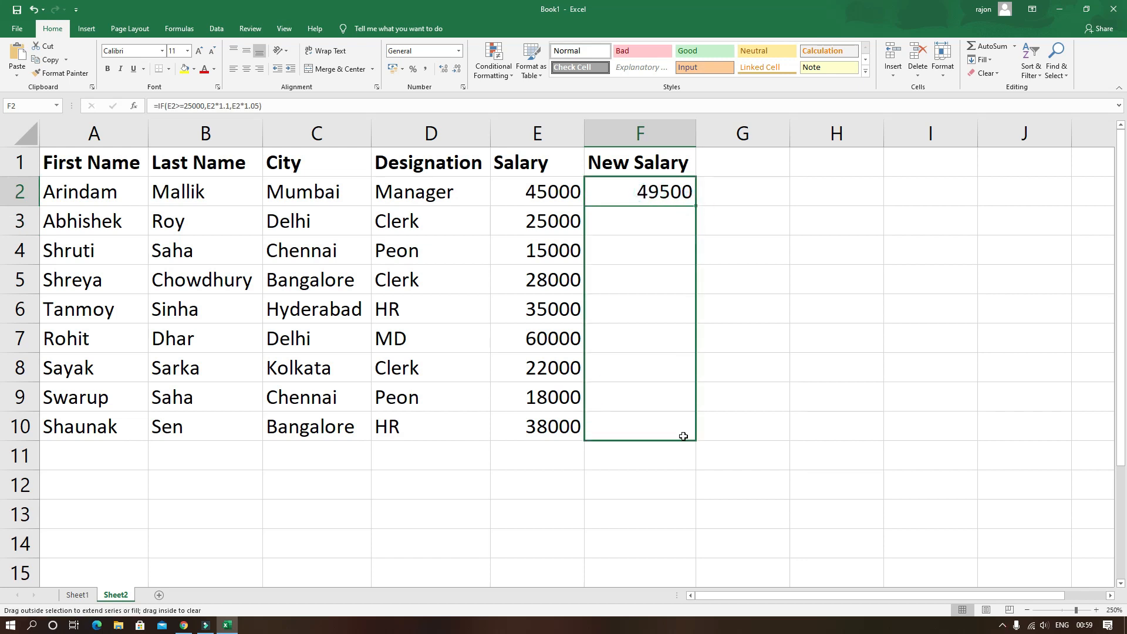